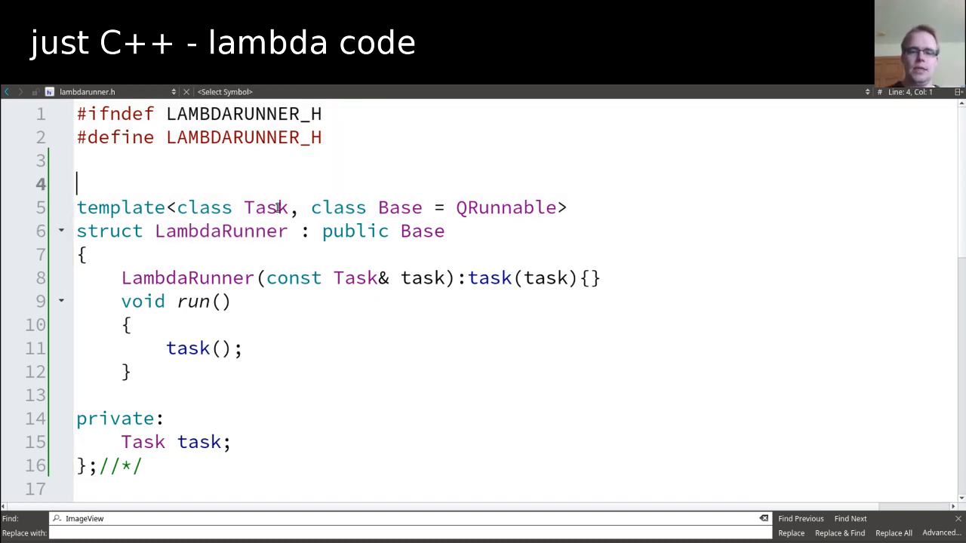
Comment out the template-based LambdaRunner struct with /* in lambdarunner.h.
{"action": "type", "text": "/*"}
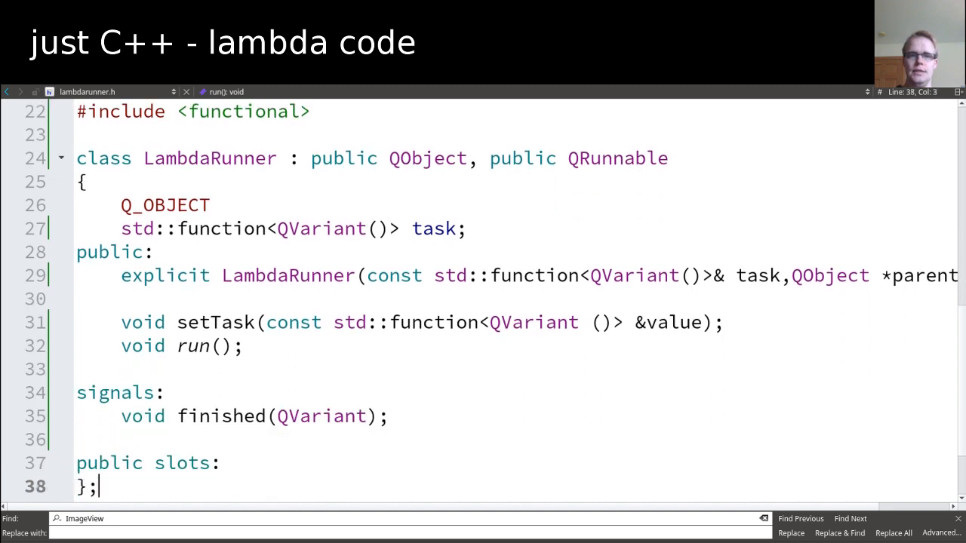
Review the finished(QVariant) signal, then switch to lambdarunner.cpp at LambdaRunner::run.
{"action": "scroll", "scroll_direction": "down", "scroll_amount": 3}
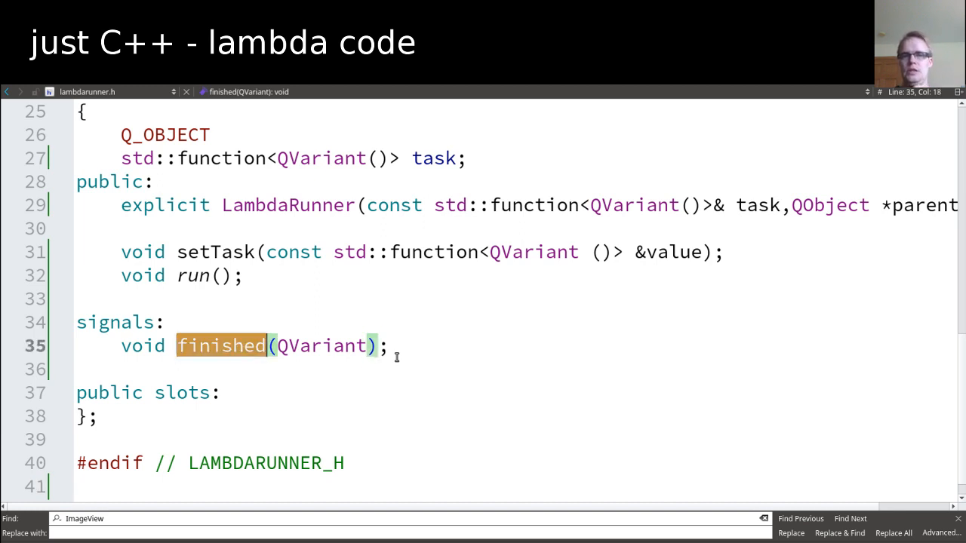
{"action": "mouse_move", "coordinate": [585, 353]}
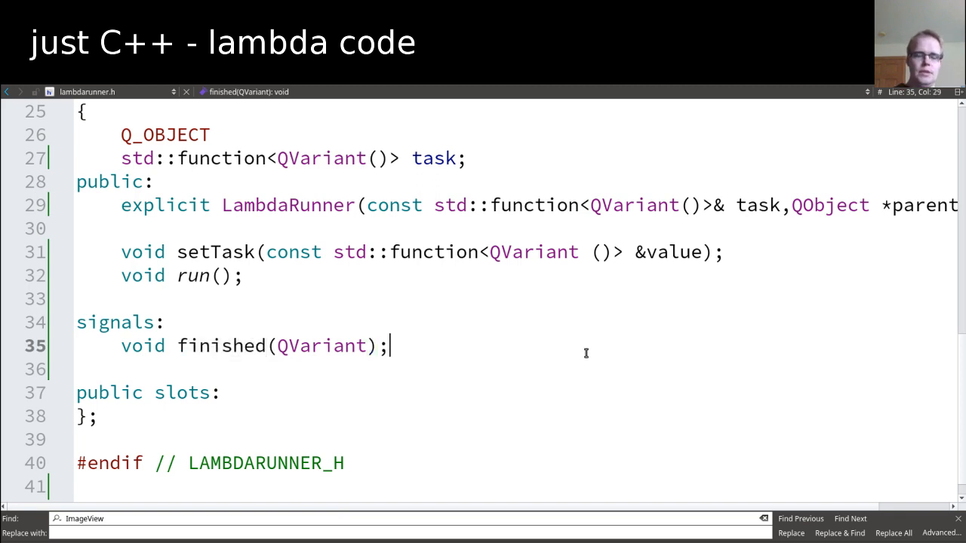
{"action": "left_click", "coordinate": [88, 92]}
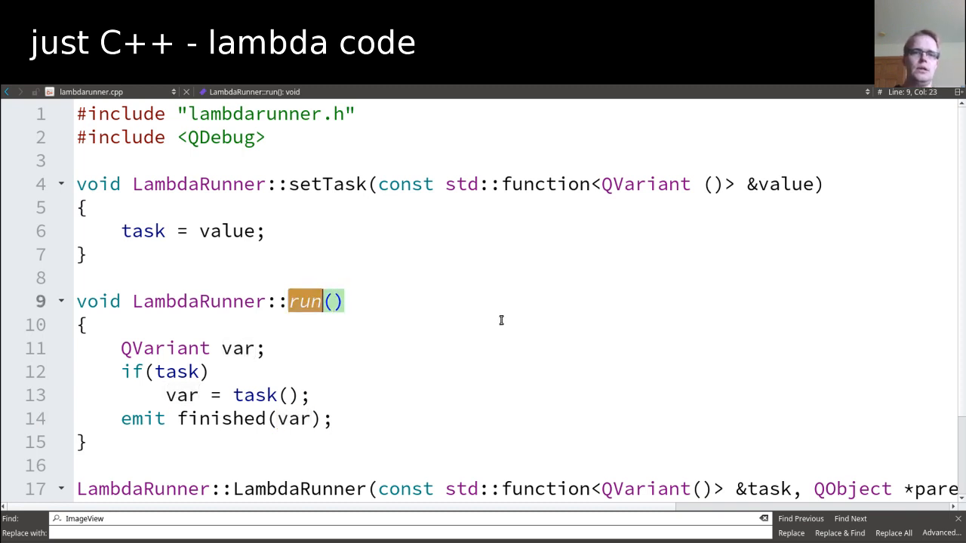
Replace the if(task) check in LambdaRunner::run with assert(task); without the std:: prefix.
{"action": "double_click", "coordinate": [238, 347]}
{"action": "type", "text": "std"}
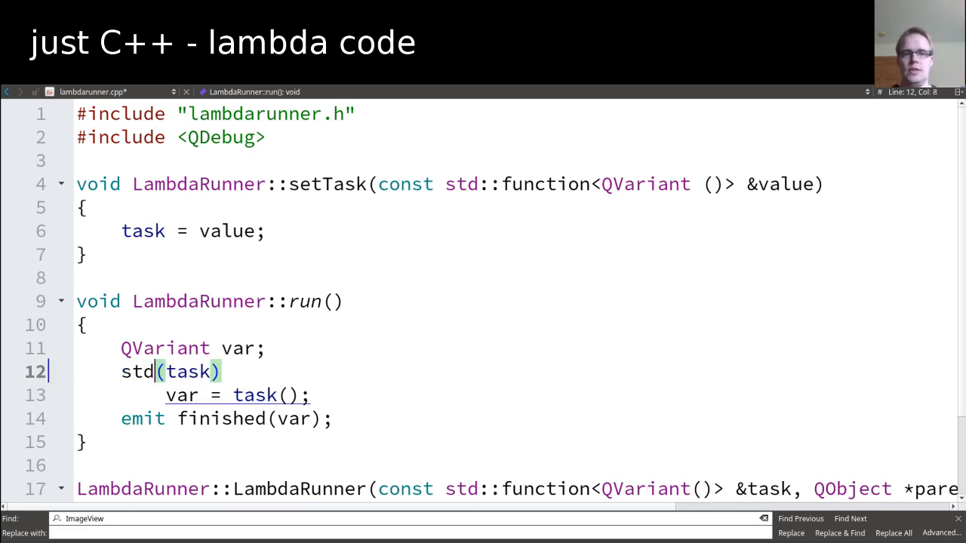
{"action": "type", "text": "::assert"}
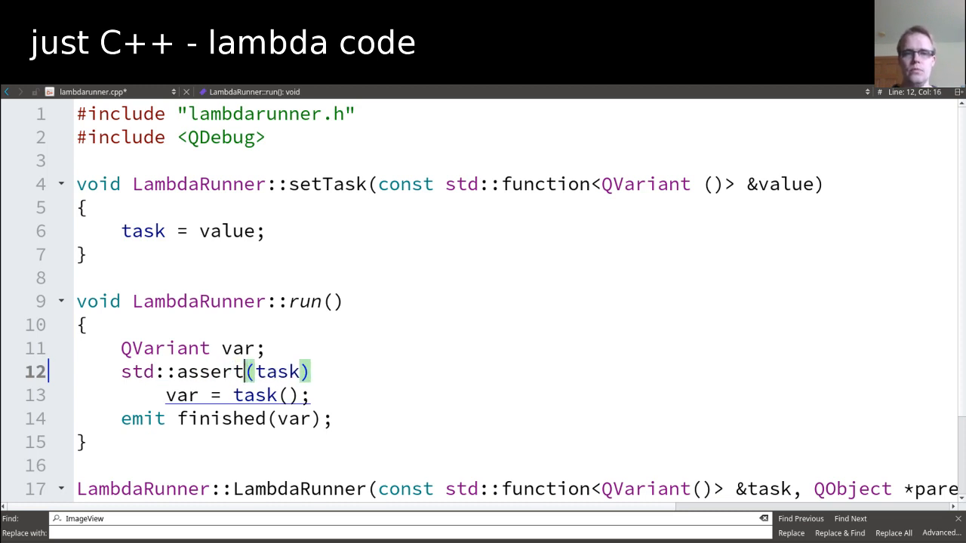
{"action": "double_click", "coordinate": [138, 371]}
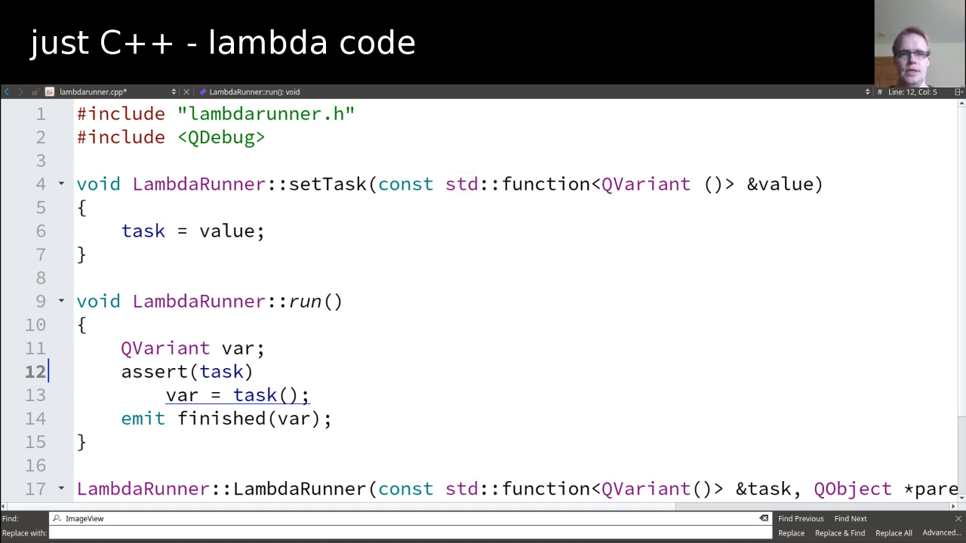
{"action": "mouse_move", "coordinate": [453, 408]}
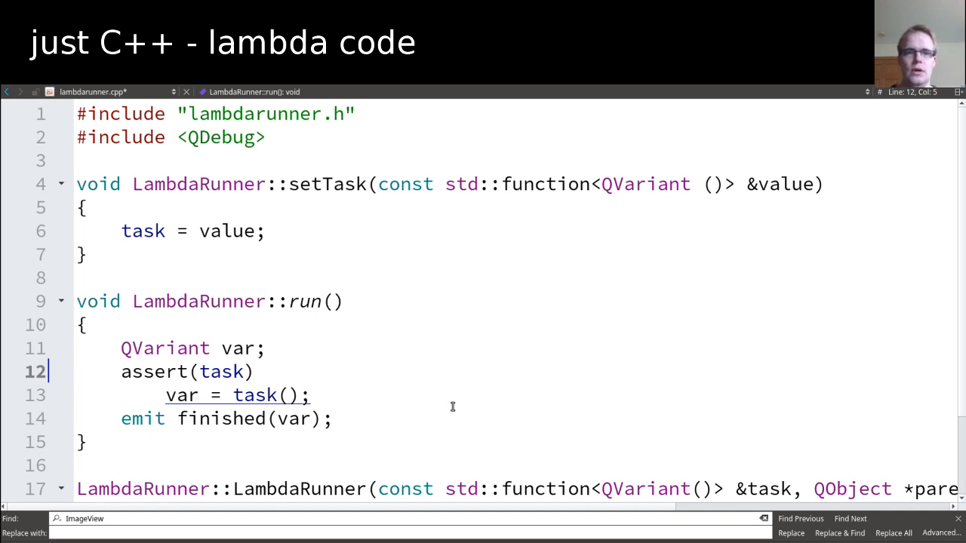
{"action": "type", "text": ";"}
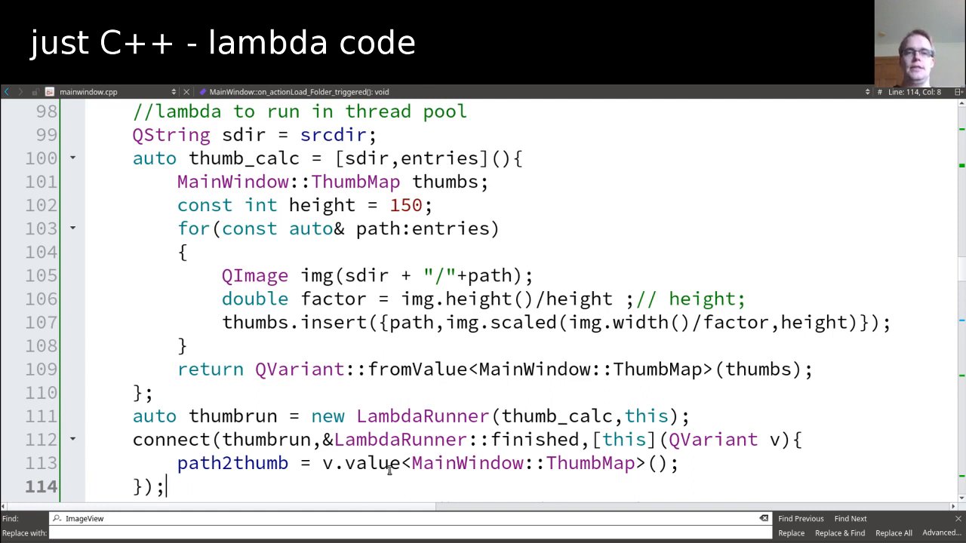
{"action": "double_click", "coordinate": [243, 158]}
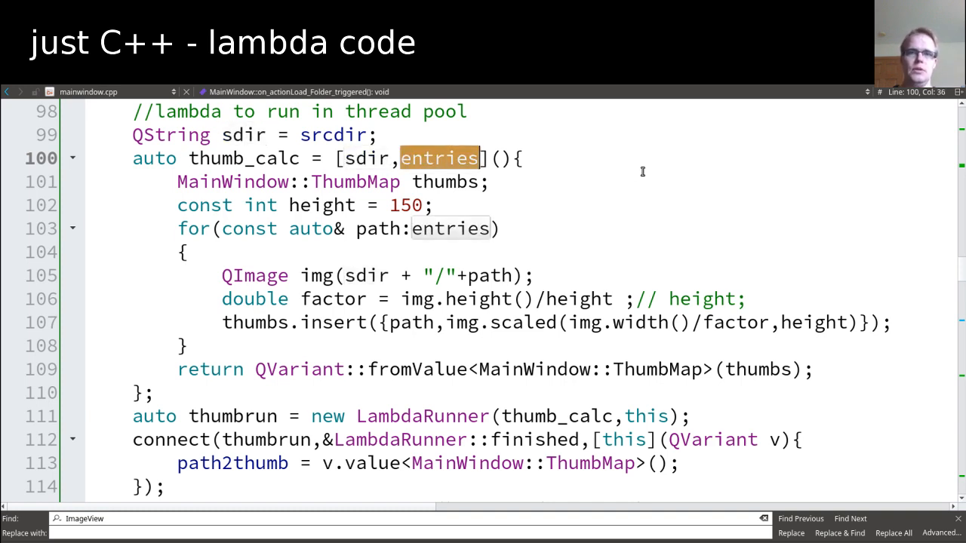
{"action": "mouse_move", "coordinate": [504, 220]}
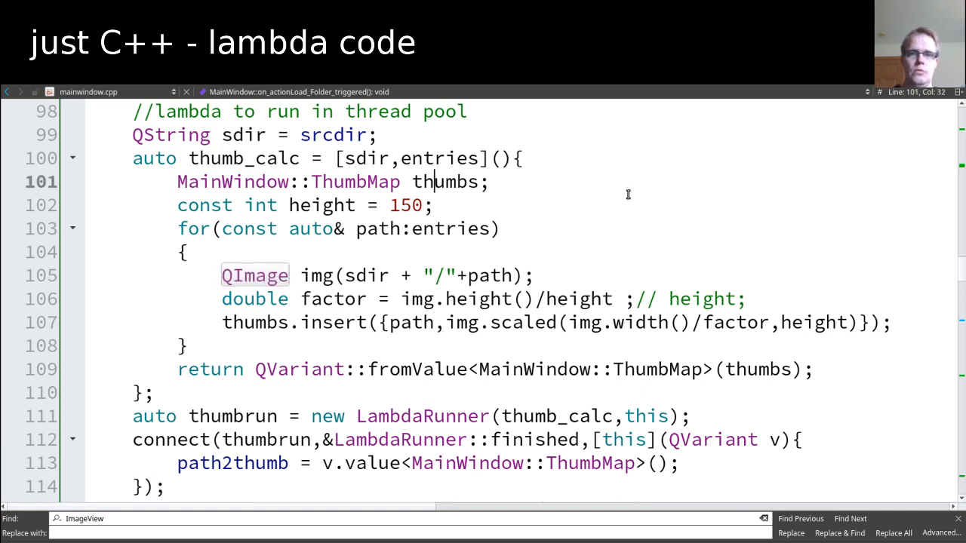
{"action": "double_click", "coordinate": [444, 181]}
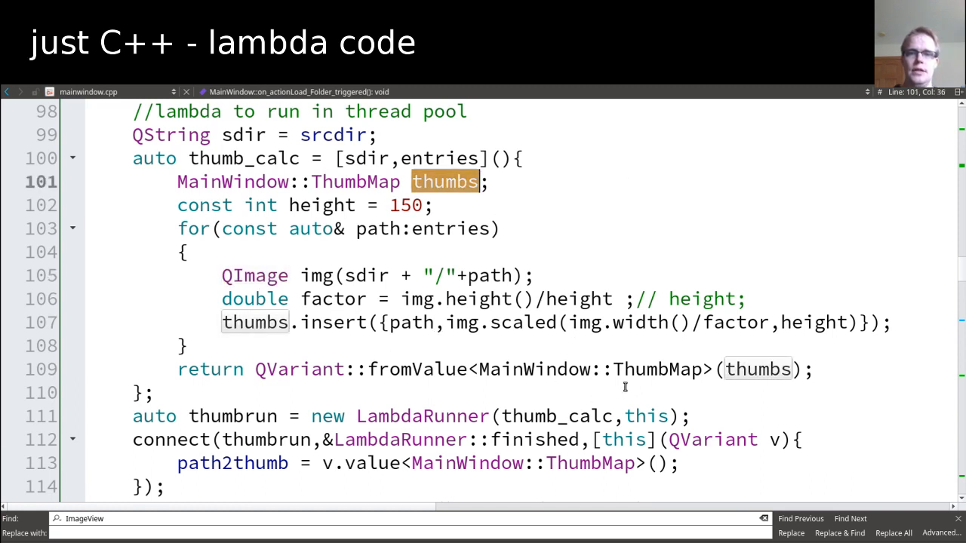
{"action": "left_click", "coordinate": [417, 368]}
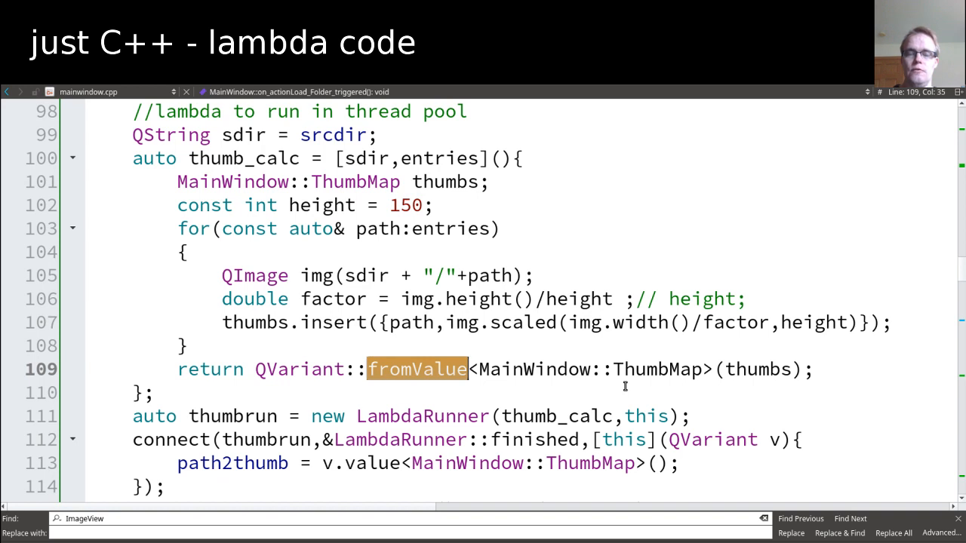
{"action": "mouse_move", "coordinate": [841, 358]}
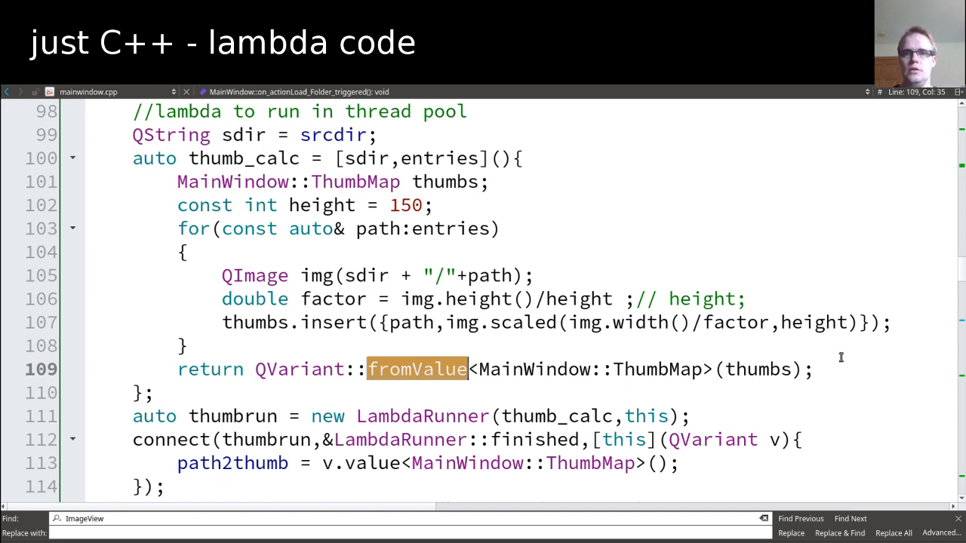
{"action": "double_click", "coordinate": [657, 369]}
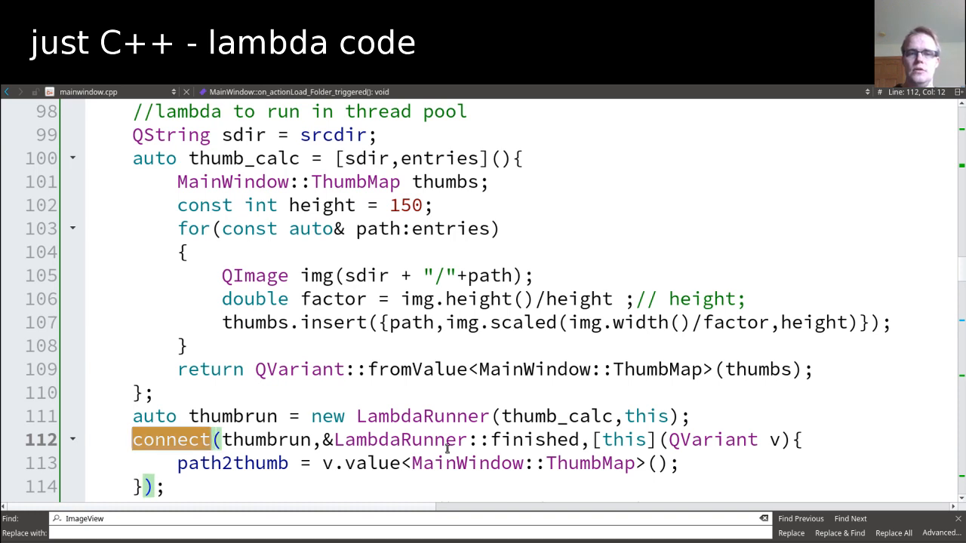
{"action": "mouse_move", "coordinate": [633, 453]}
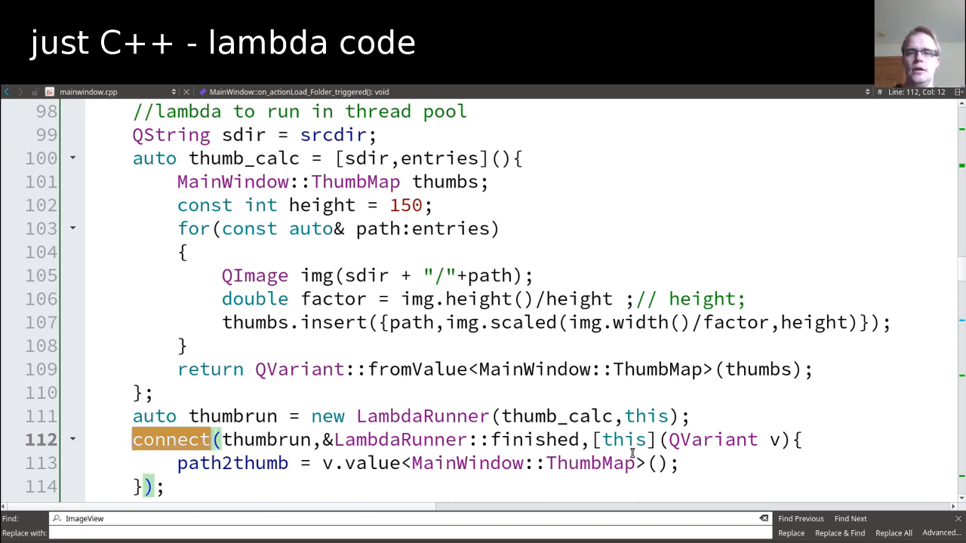
{"action": "double_click", "coordinate": [534, 440]}
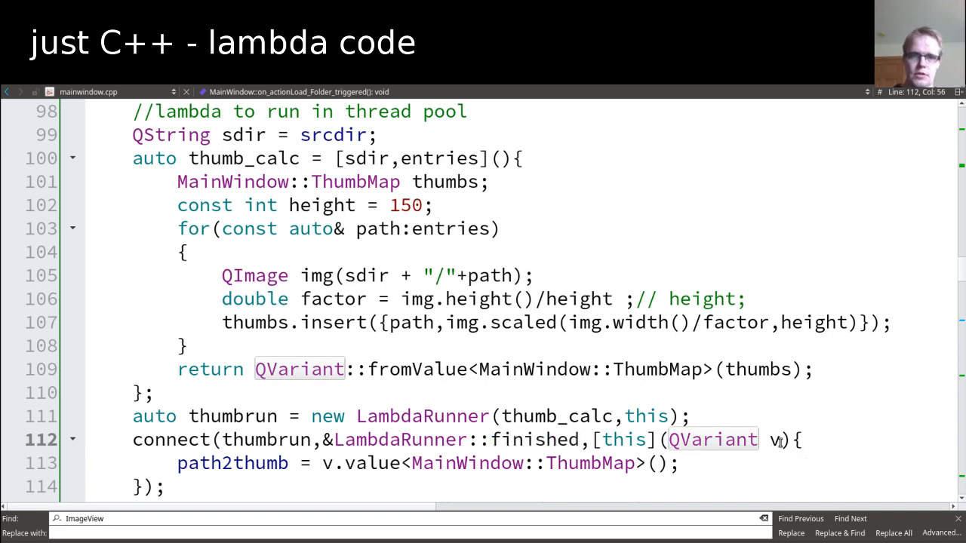
{"action": "double_click", "coordinate": [232, 462]}
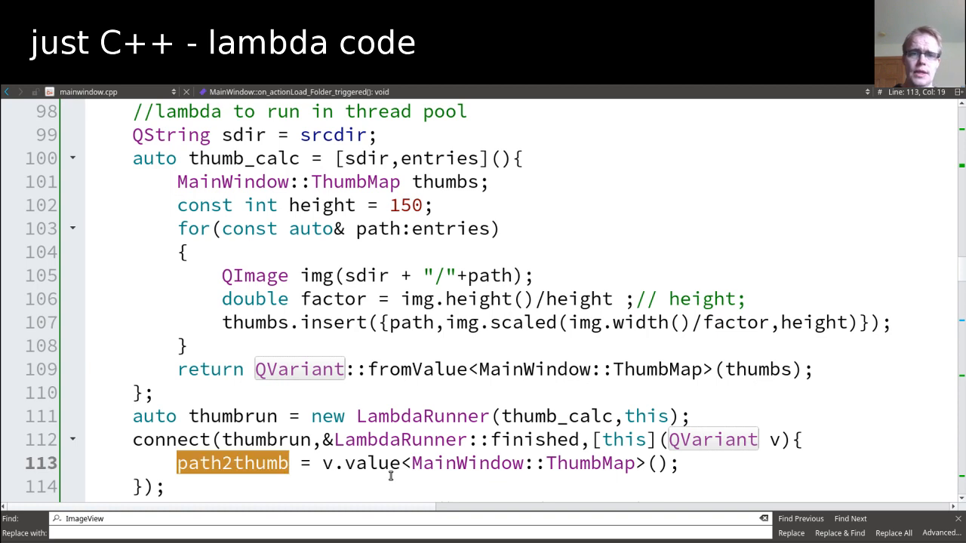
{"action": "left_click", "coordinate": [371, 462]}
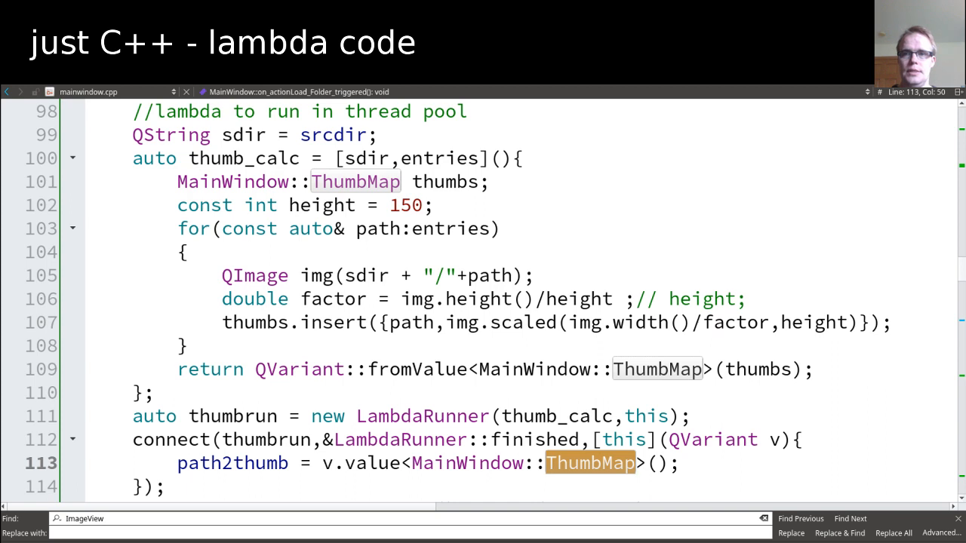
{"action": "scroll", "scroll_direction": "down", "scroll_amount": 3}
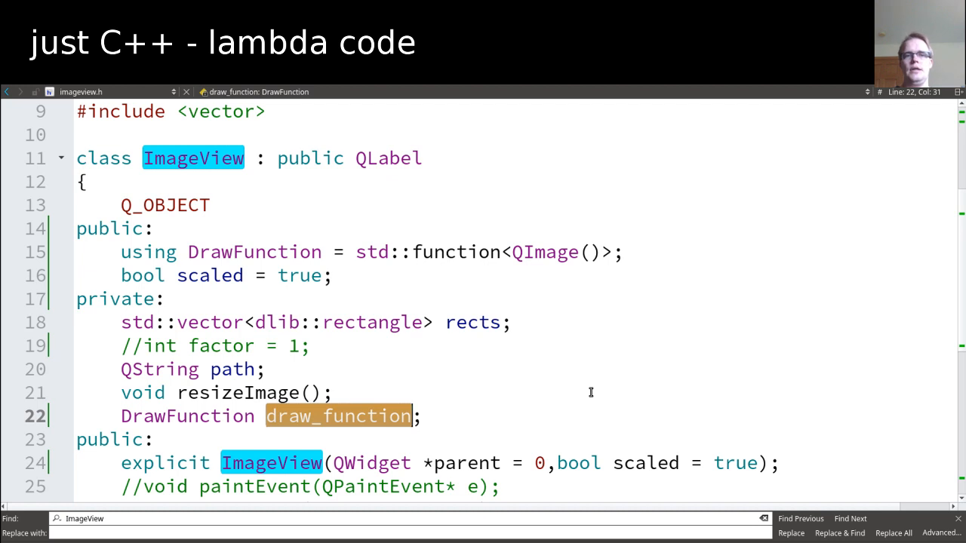
Locate the DrawFunction draw_function member of ImageView in imageview.h.
{"action": "left_click", "coordinate": [253, 252]}
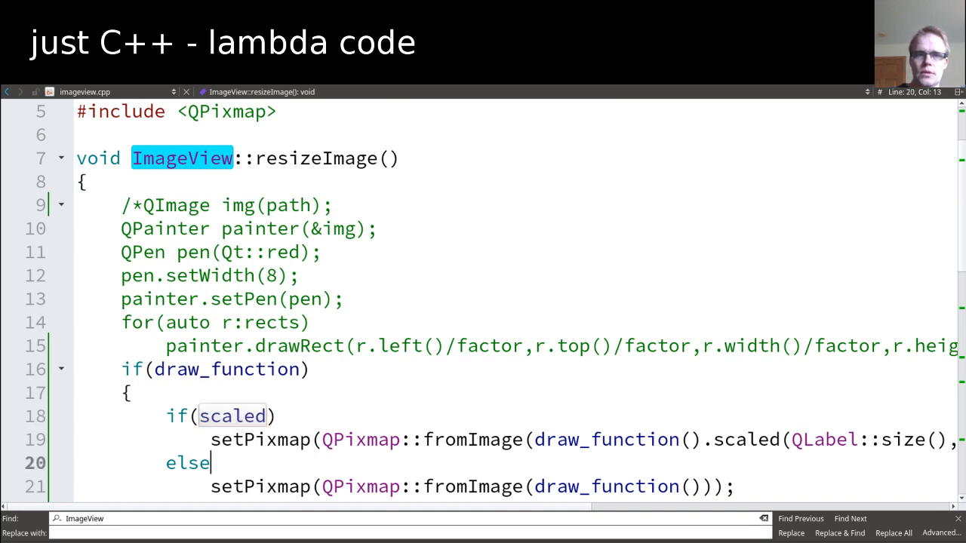
Highlight the setPixmap call in the scaled branch of ImageView::resizeImage.
{"action": "scroll", "scroll_direction": "down", "scroll_amount": 3}
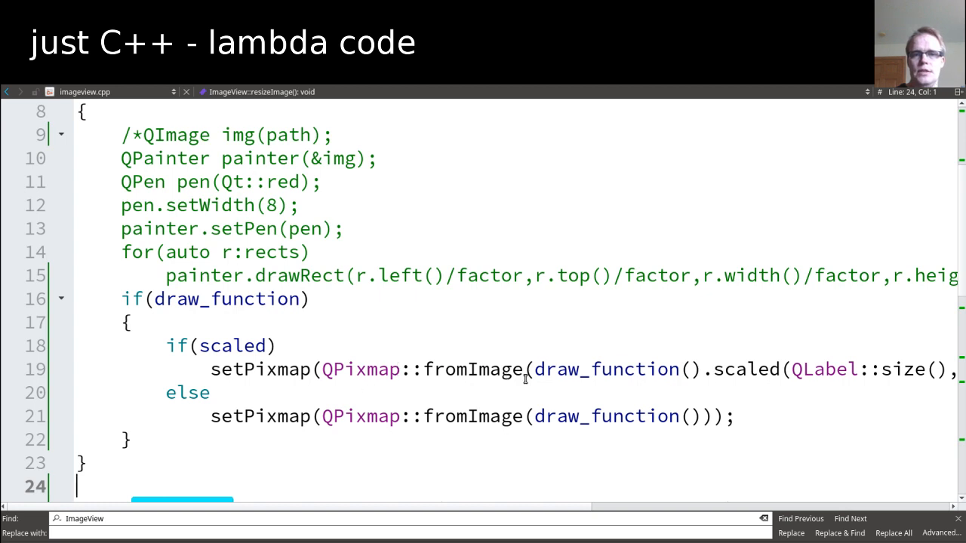
{"action": "mouse_move", "coordinate": [471, 390]}
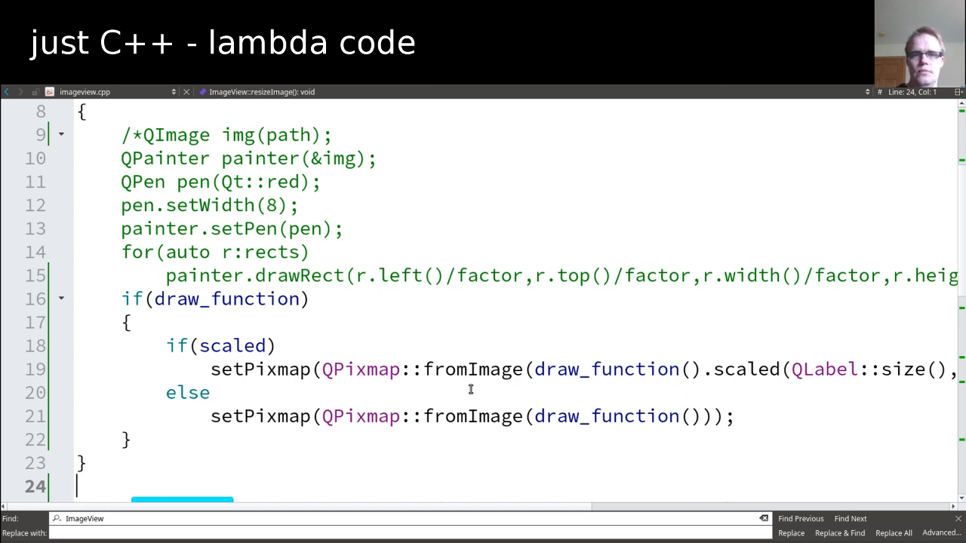
{"action": "double_click", "coordinate": [260, 369]}
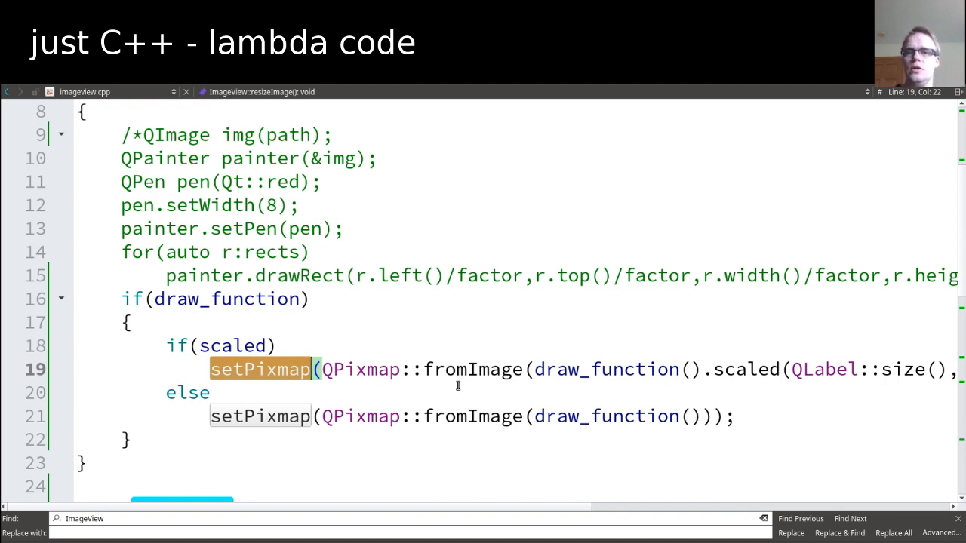
{"action": "mouse_move", "coordinate": [762, 380]}
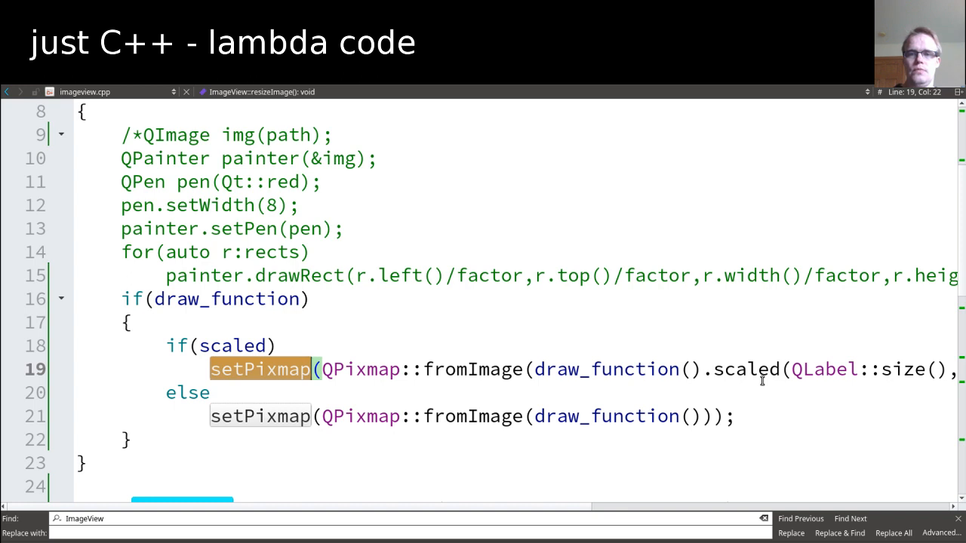
{"action": "mouse_move", "coordinate": [670, 435]}
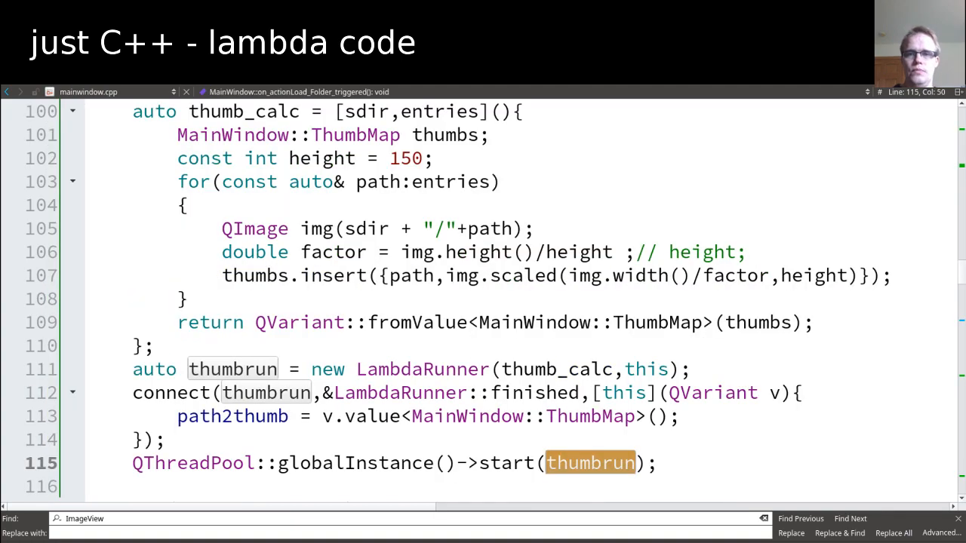
Highlight draw_img's group paths fetch, its loop over the paths, and the imgvec thumbnail vector.
{"action": "scroll", "scroll_direction": "down", "scroll_amount": 3}
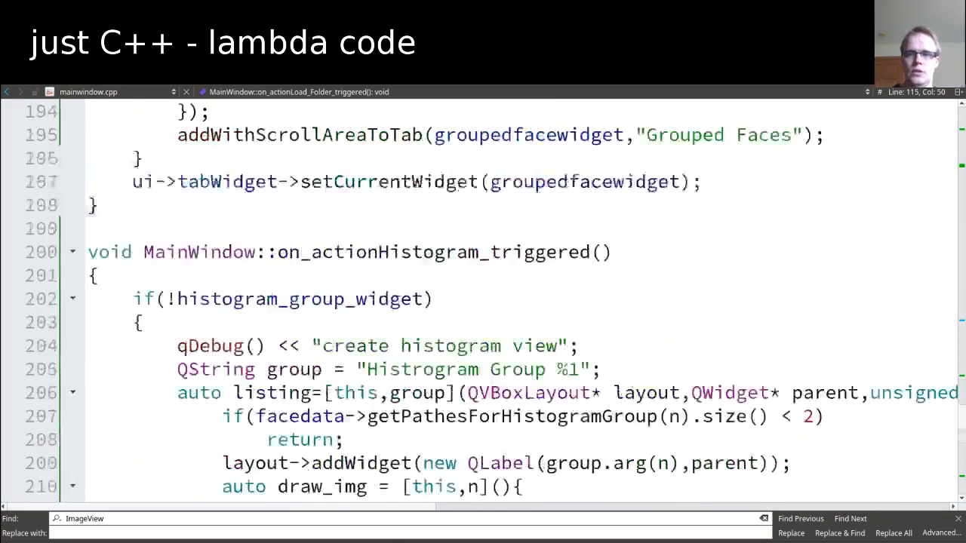
{"action": "scroll", "scroll_direction": "down", "scroll_amount": 3}
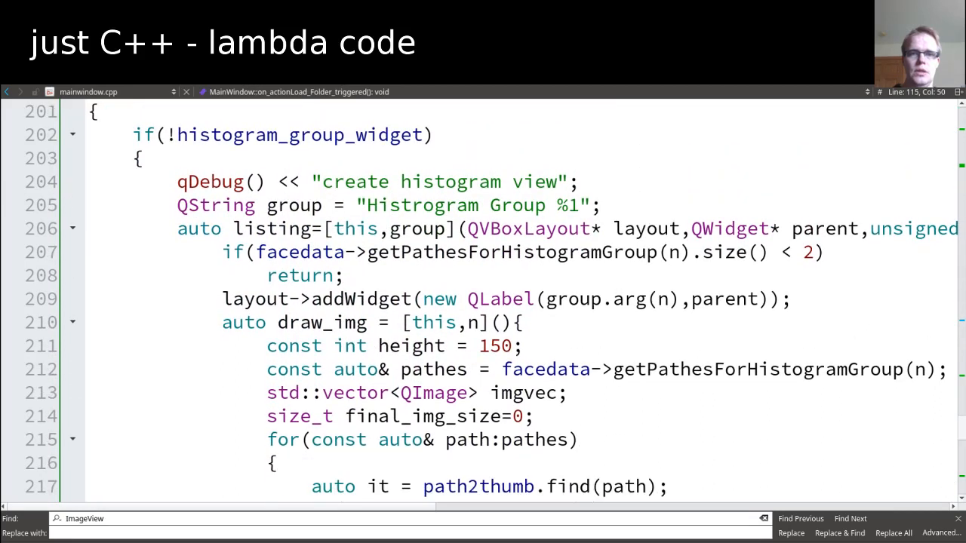
{"action": "mouse_move", "coordinate": [633, 412]}
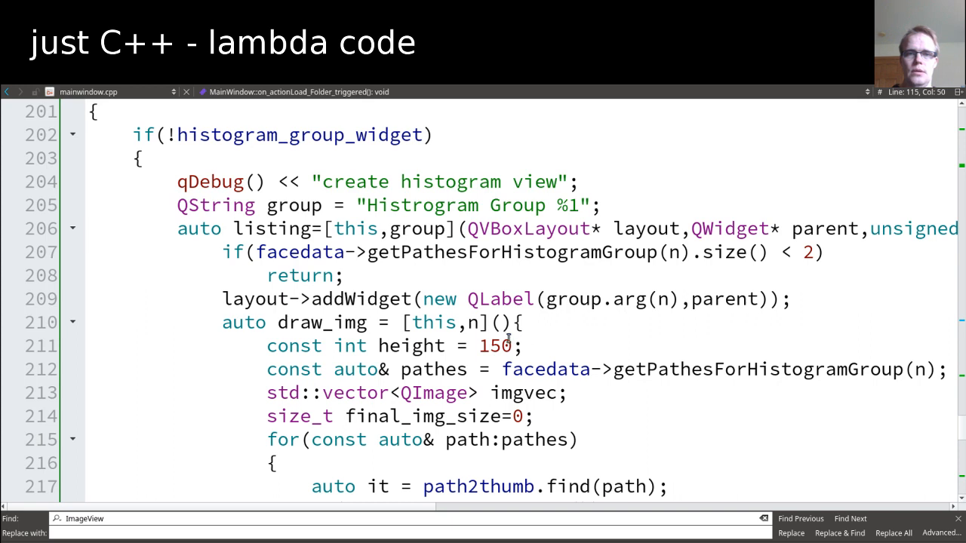
{"action": "double_click", "coordinate": [323, 322]}
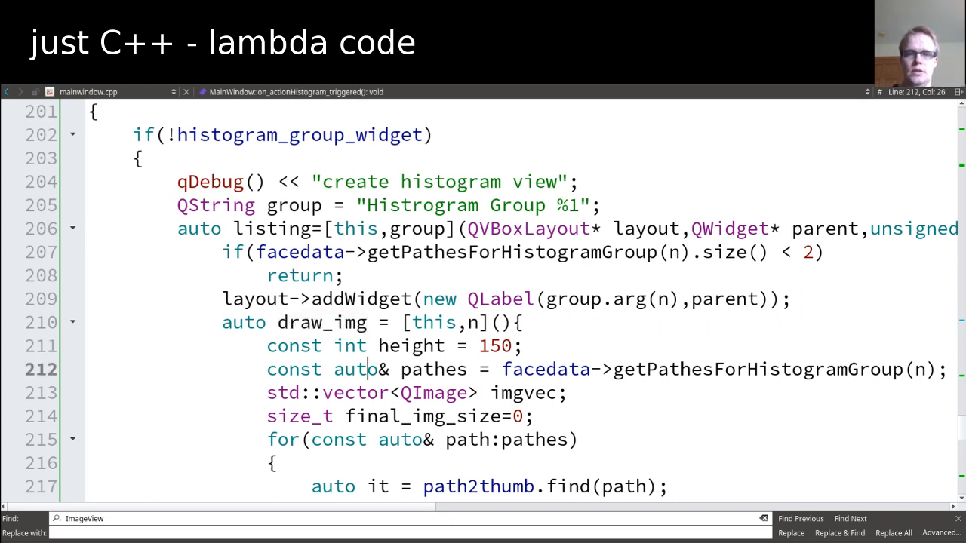
{"action": "double_click", "coordinate": [433, 368]}
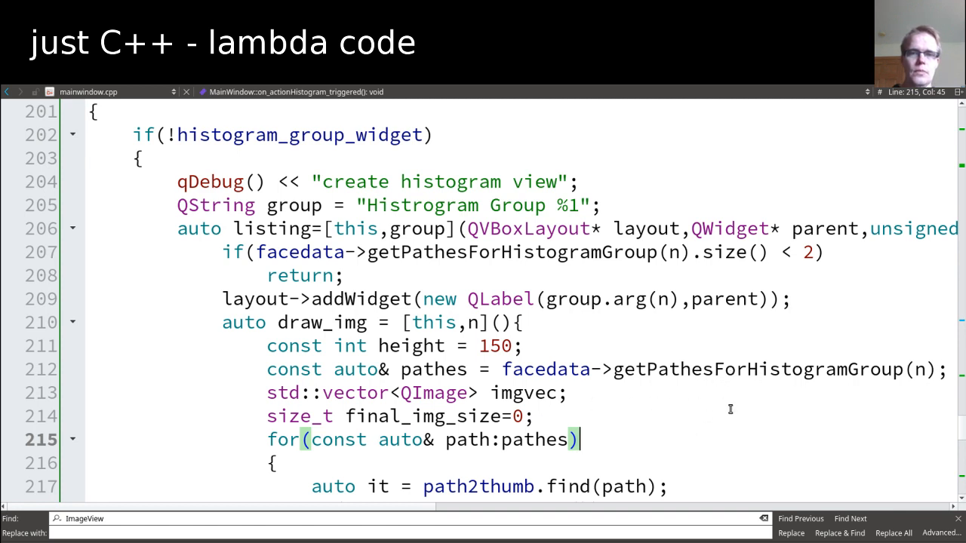
{"action": "double_click", "coordinate": [522, 392]}
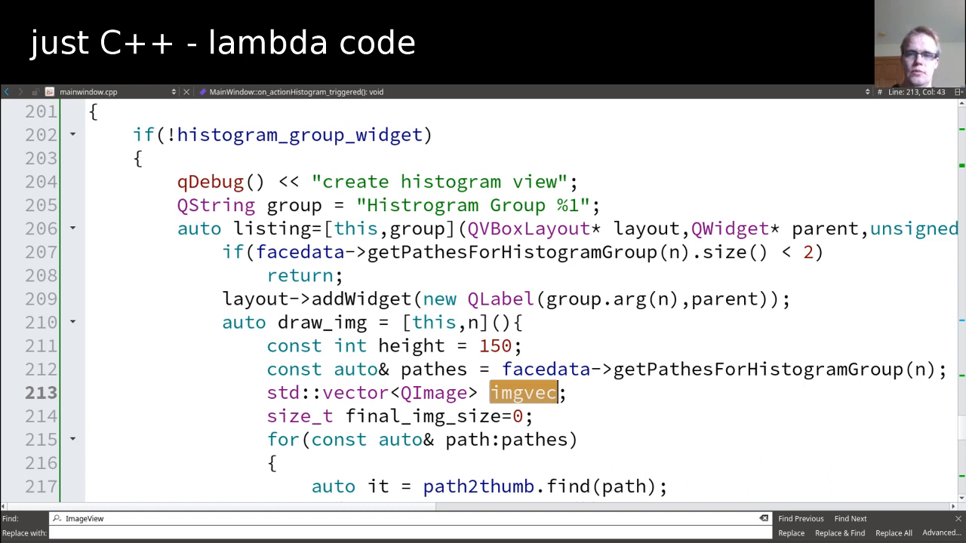
{"action": "scroll", "scroll_direction": "down", "scroll_amount": 3}
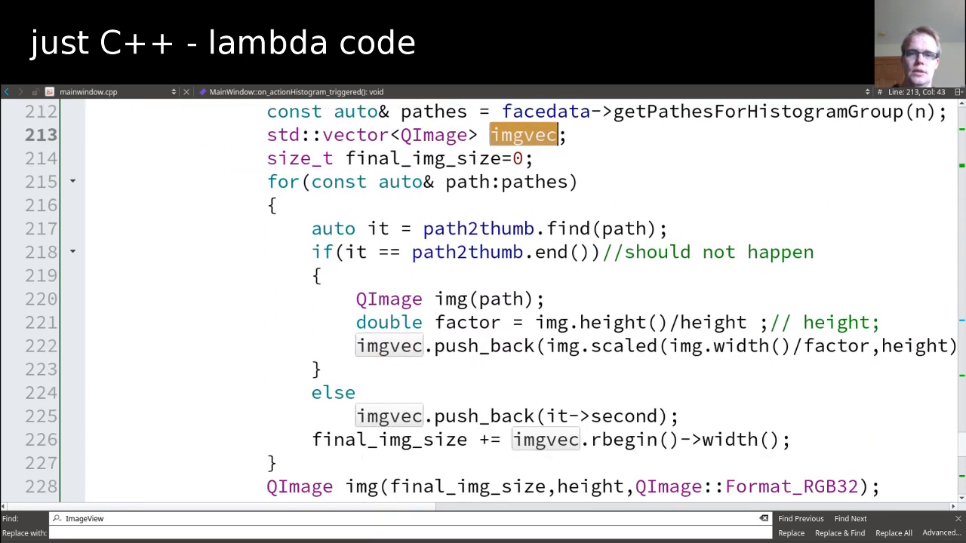
{"action": "mouse_move", "coordinate": [713, 293]}
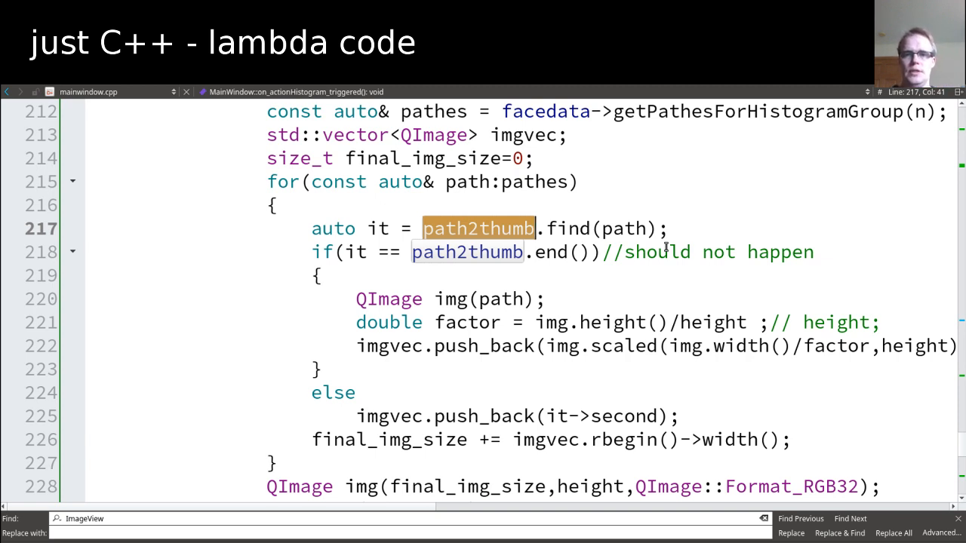
{"action": "mouse_move", "coordinate": [667, 248]}
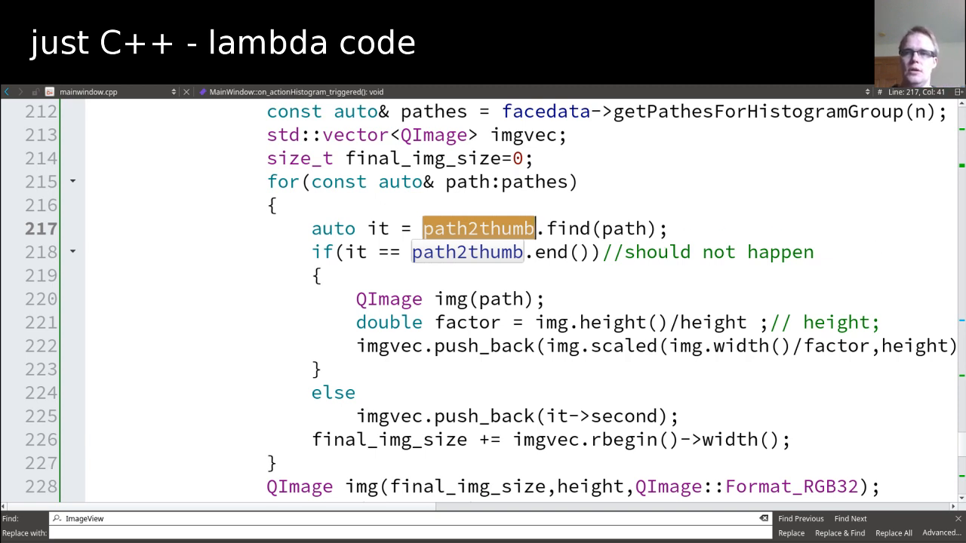
Scroll to the QImage creation and drawImage loop combining the thumbnails.
{"action": "scroll", "scroll_direction": "down", "scroll_amount": 3}
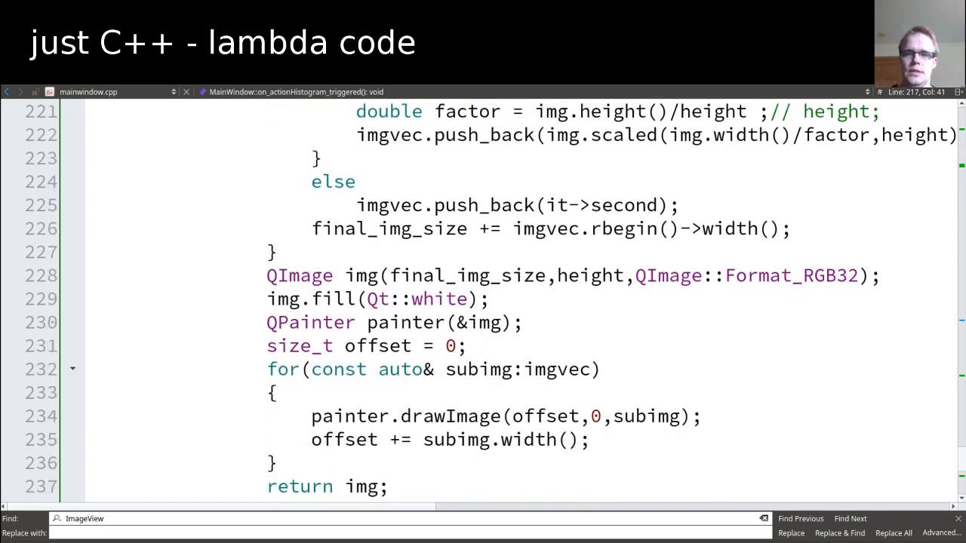
Highlight the combined img creation and its uses, then reach the new ImageView setDraw_function call.
{"action": "scroll", "scroll_direction": "down", "scroll_amount": 3}
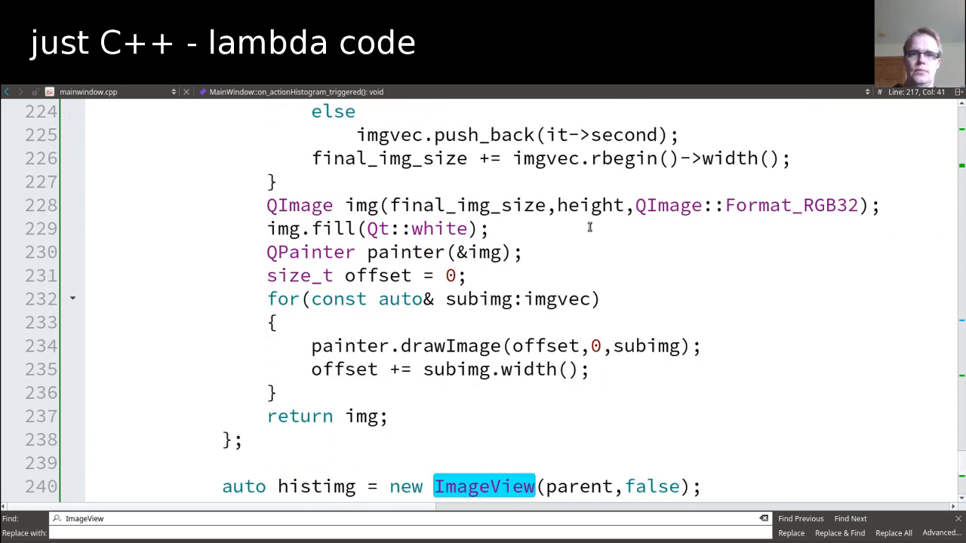
{"action": "left_click", "coordinate": [299, 205]}
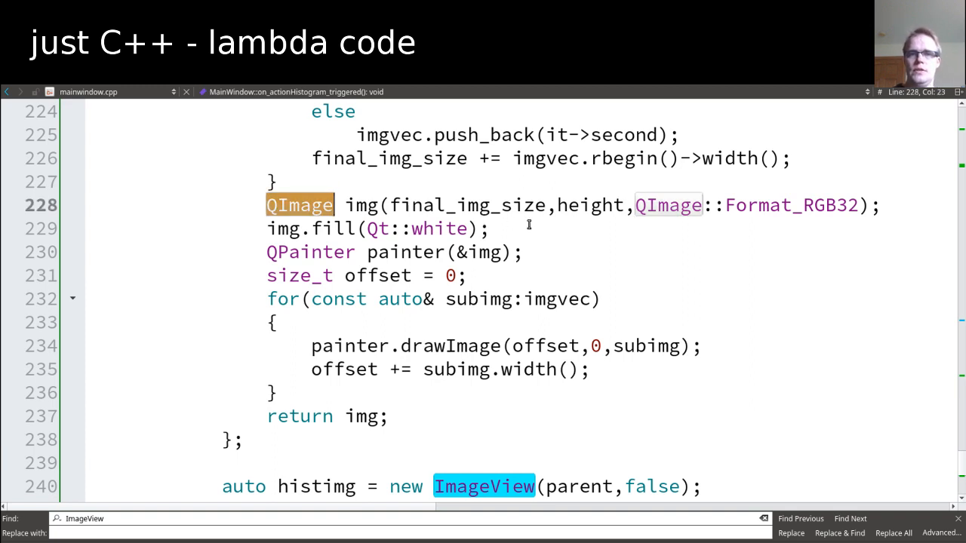
{"action": "double_click", "coordinate": [468, 205]}
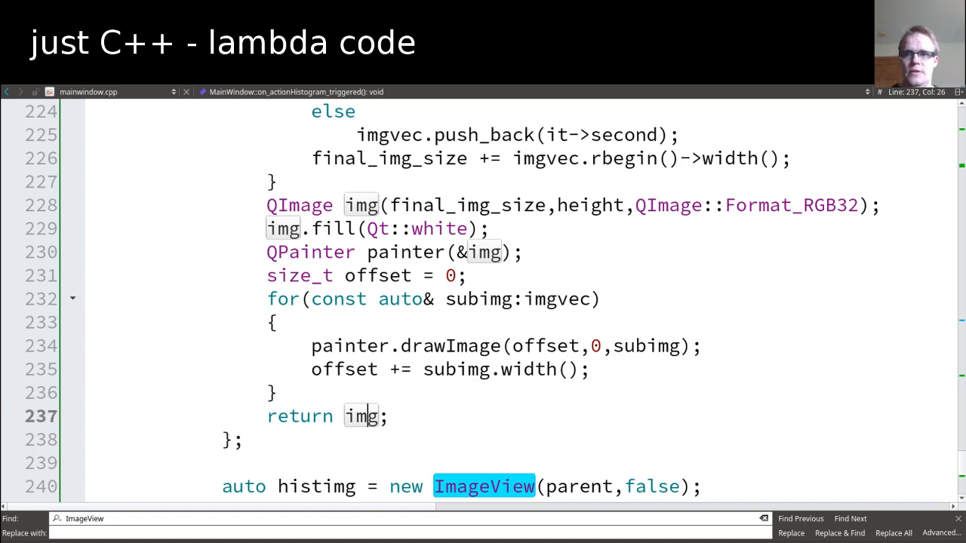
{"action": "scroll", "scroll_direction": "down", "scroll_amount": 3}
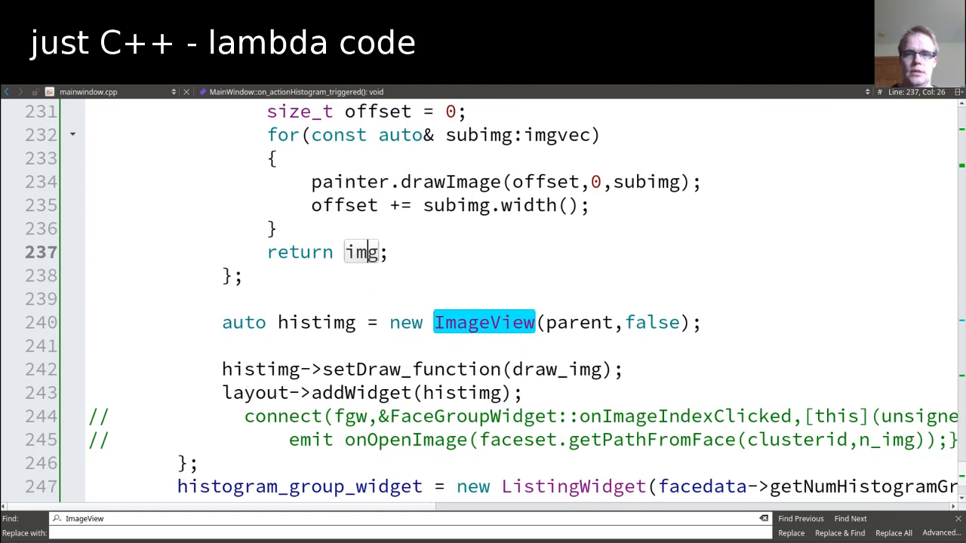
{"action": "mouse_move", "coordinate": [499, 308]}
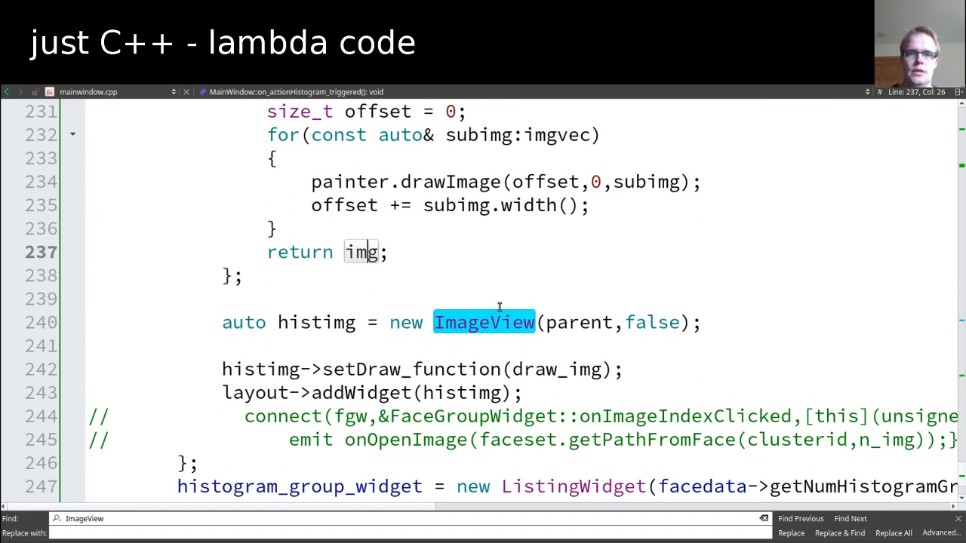
{"action": "left_click", "coordinate": [510, 323]}
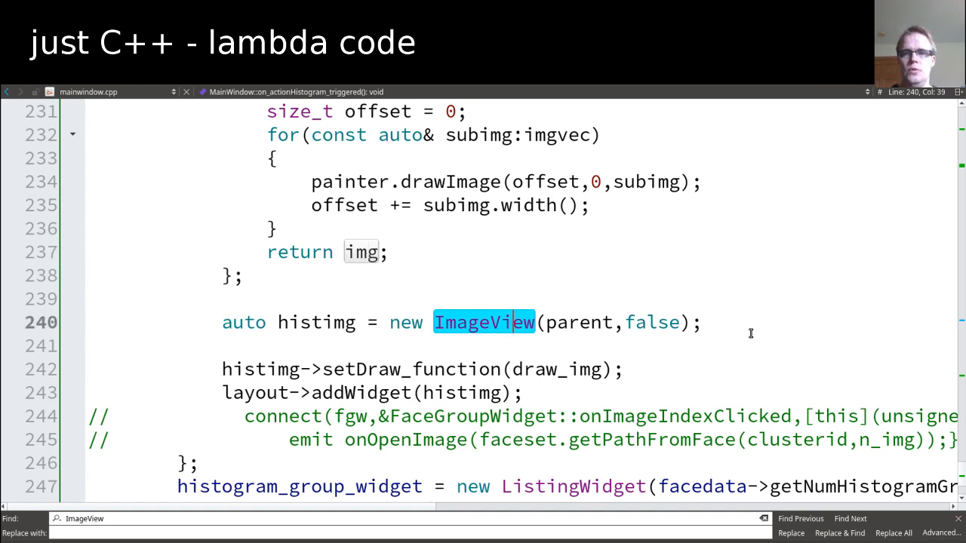
{"action": "double_click", "coordinate": [580, 323]}
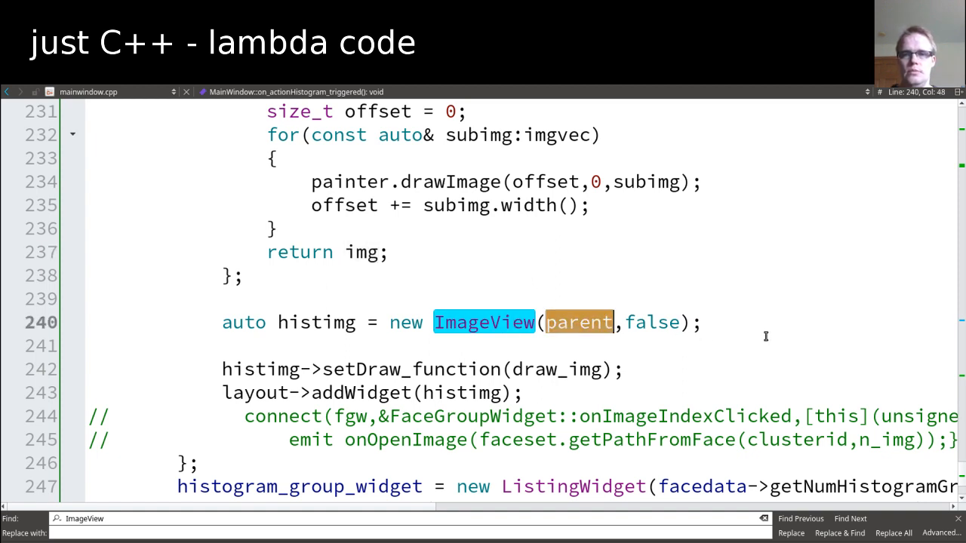